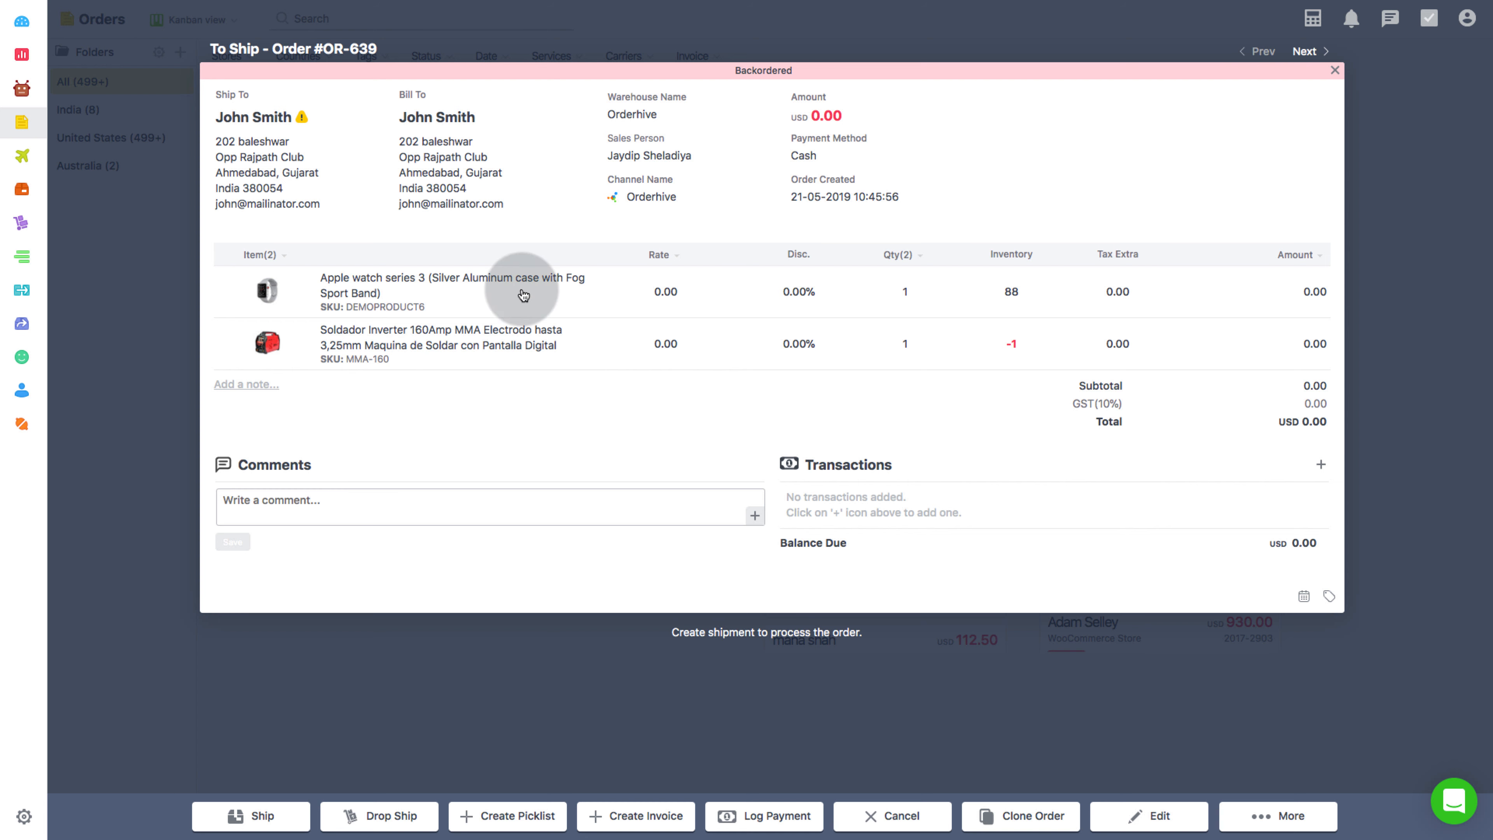
mouse_move(522, 396)
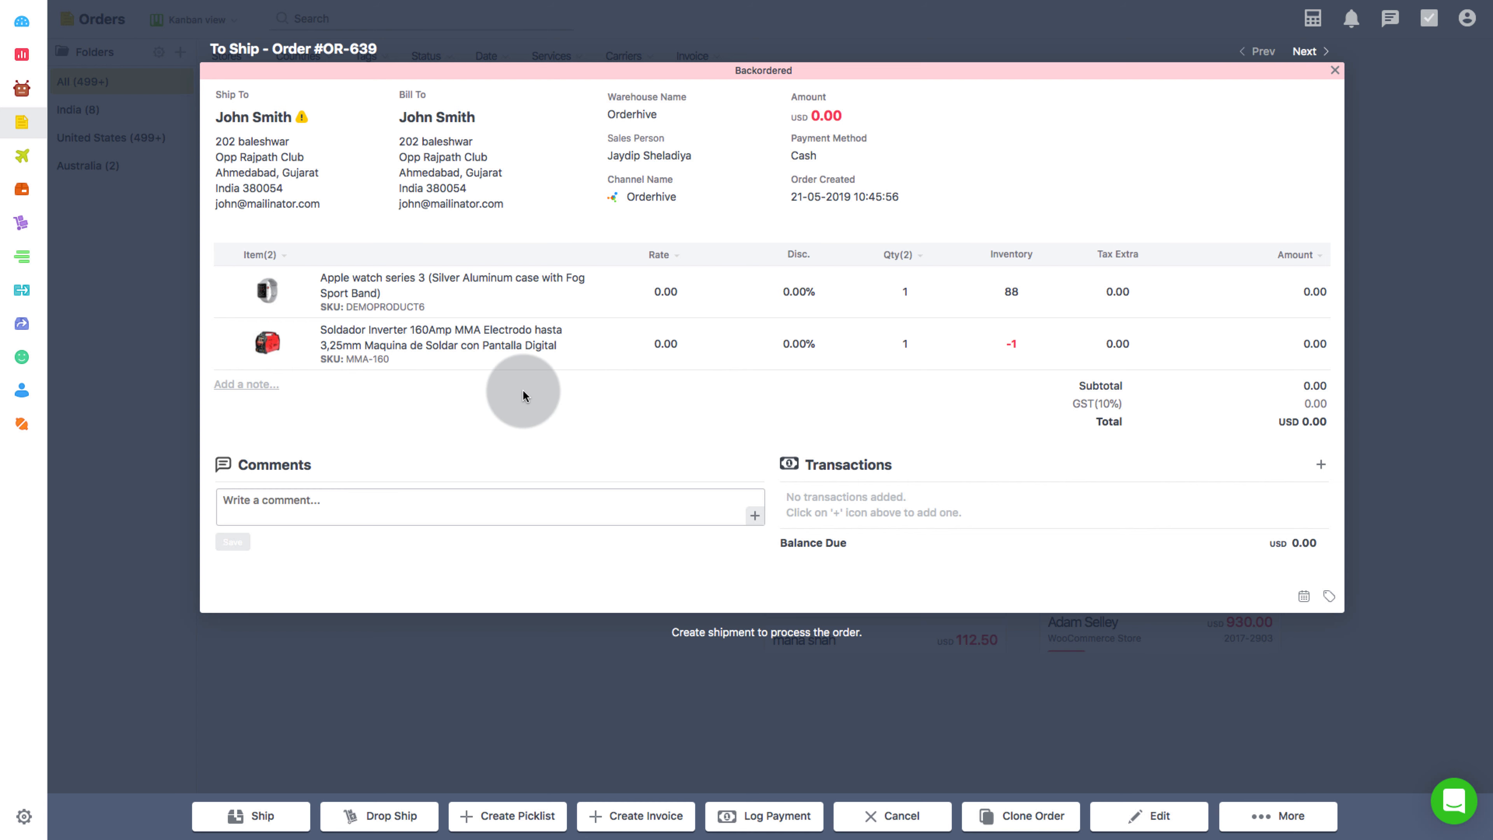
mouse_move(366, 375)
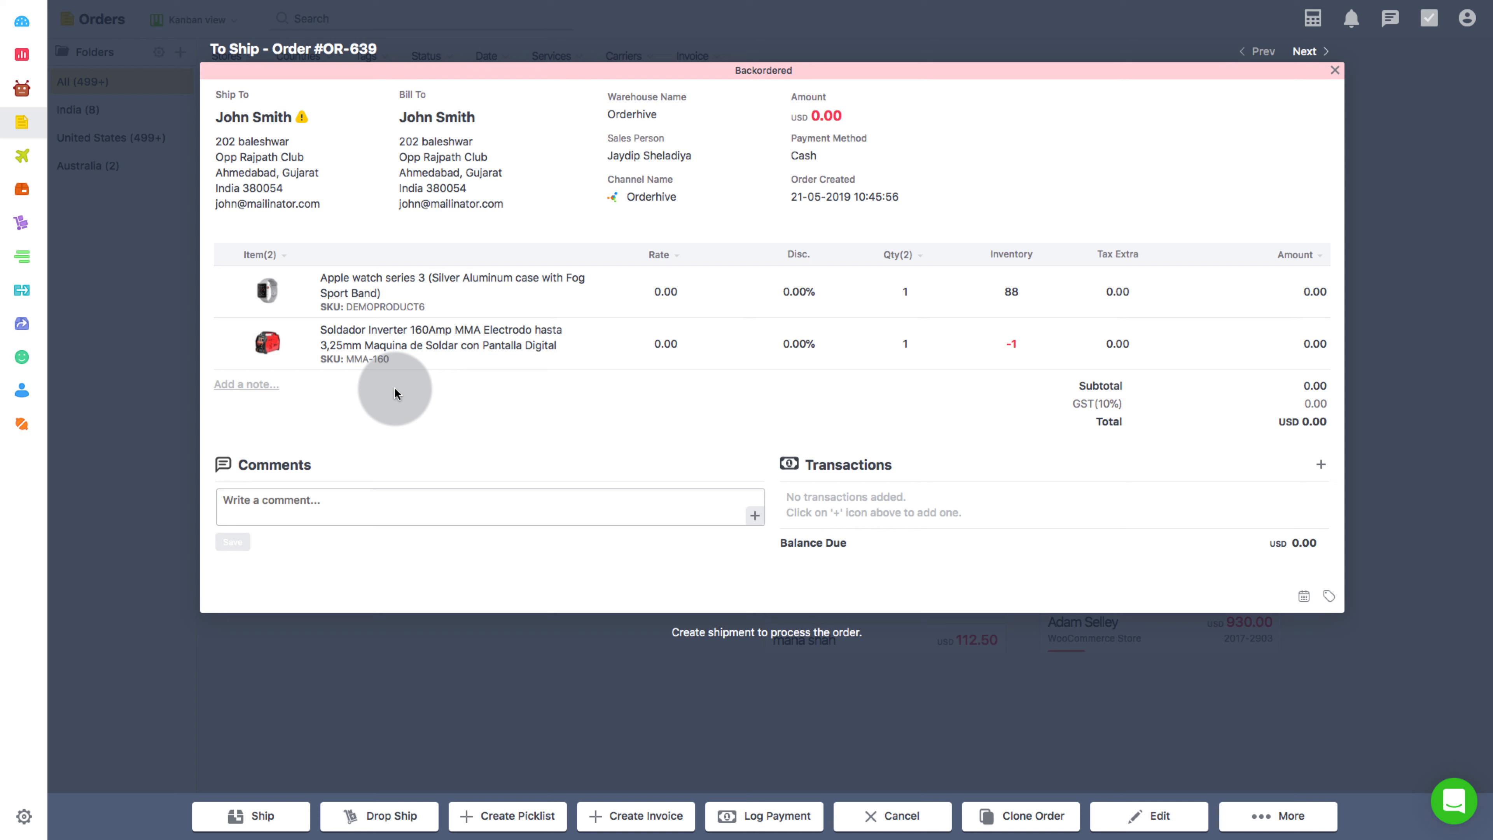
mouse_move(139, 345)
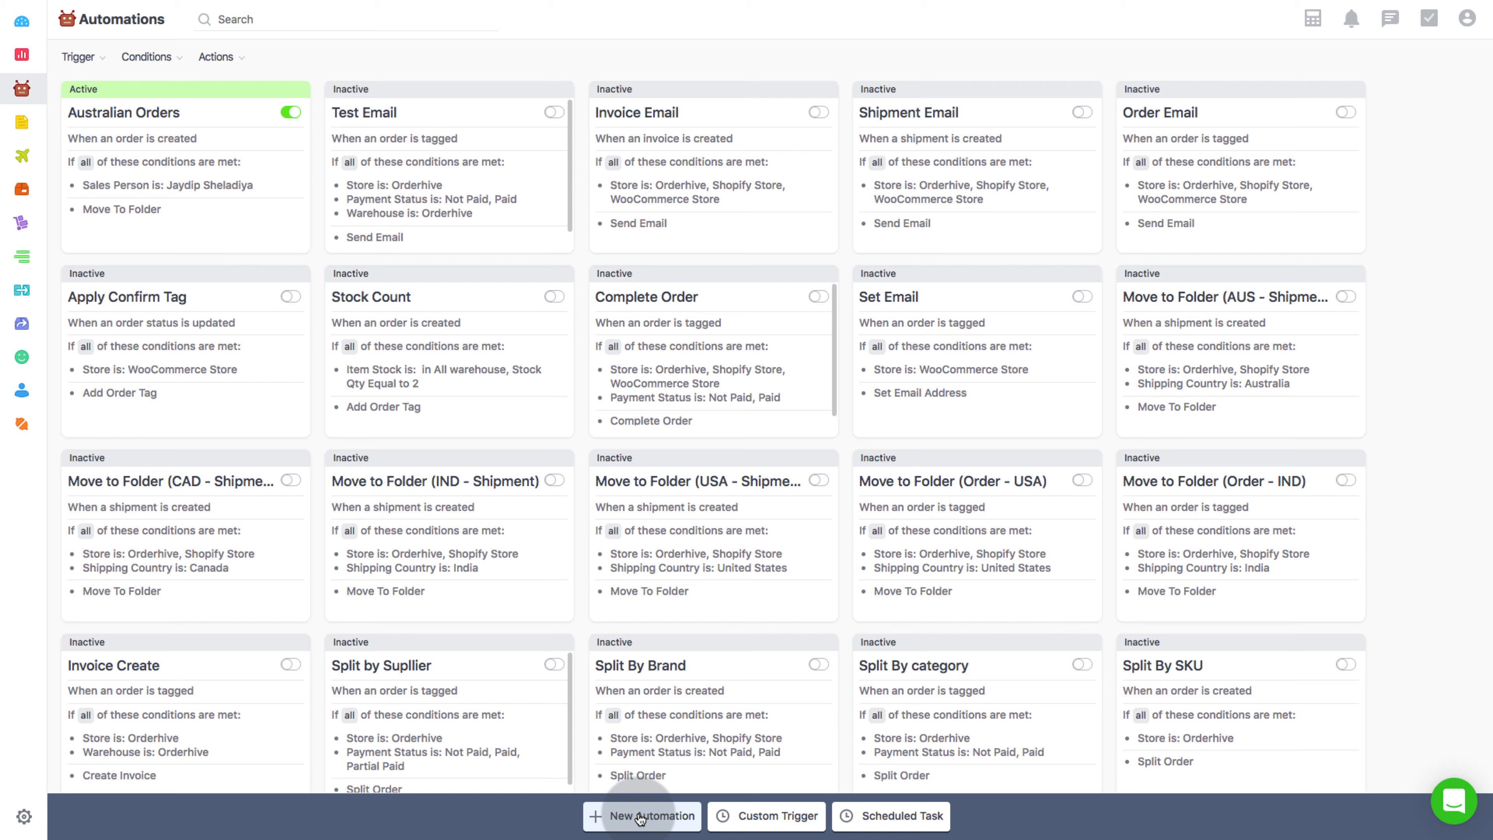
Create a new automation named 'Auto Split Order' triggered when an order is created
left_click(641, 816)
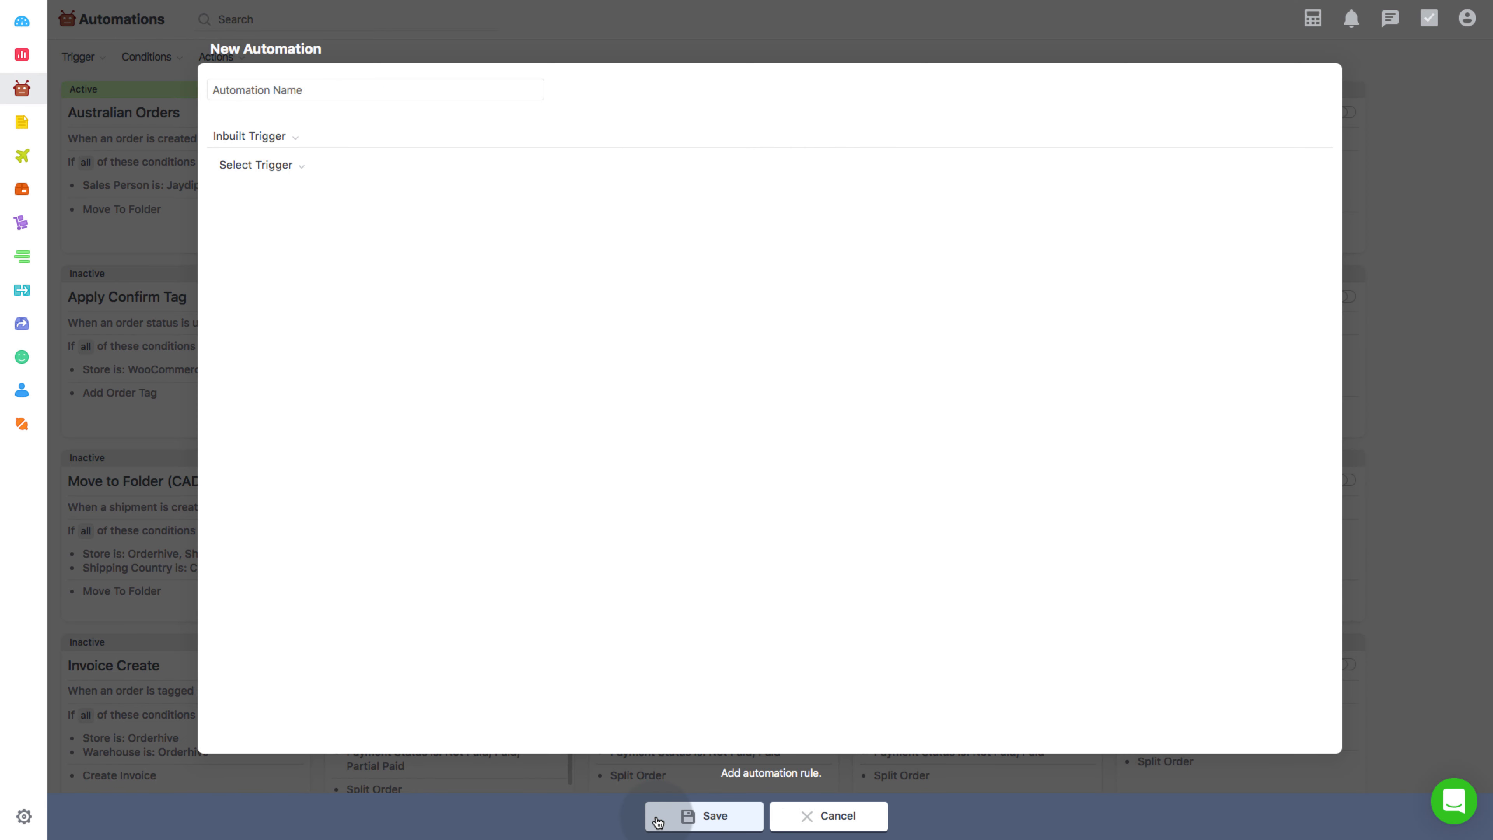
type("Auto")
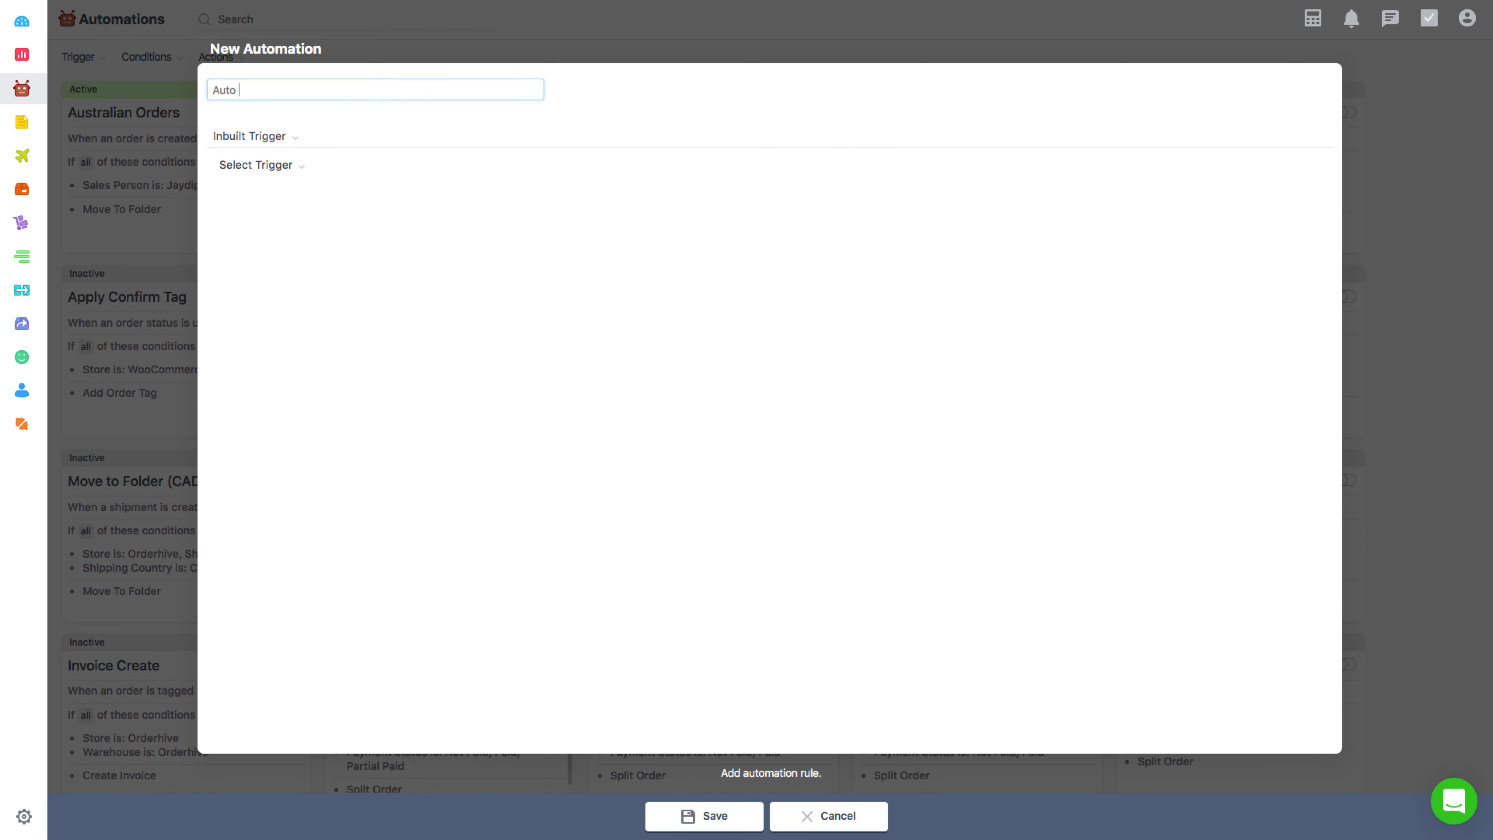
type("Split Order")
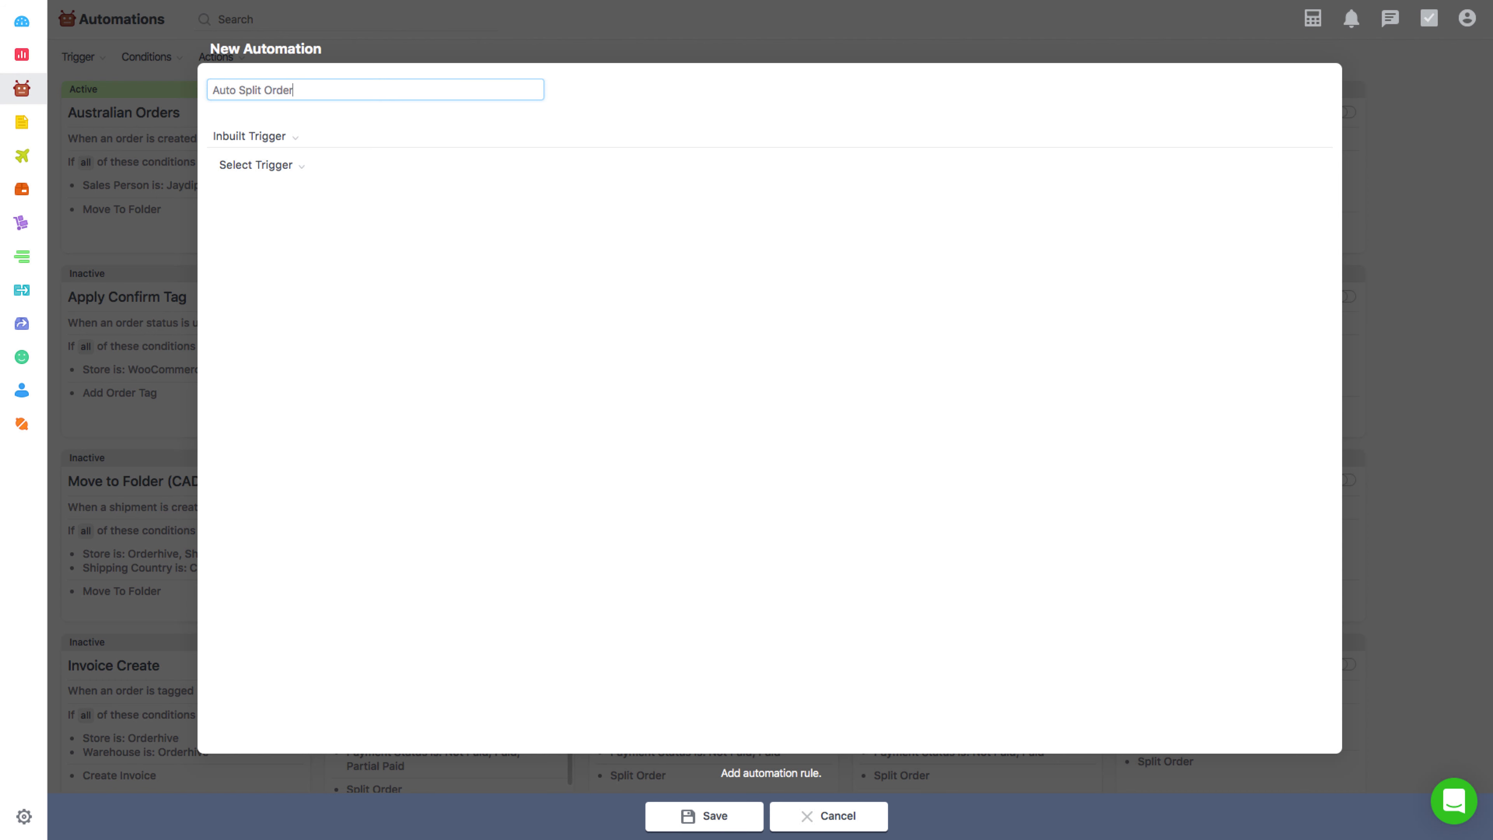
left_click(255, 165)
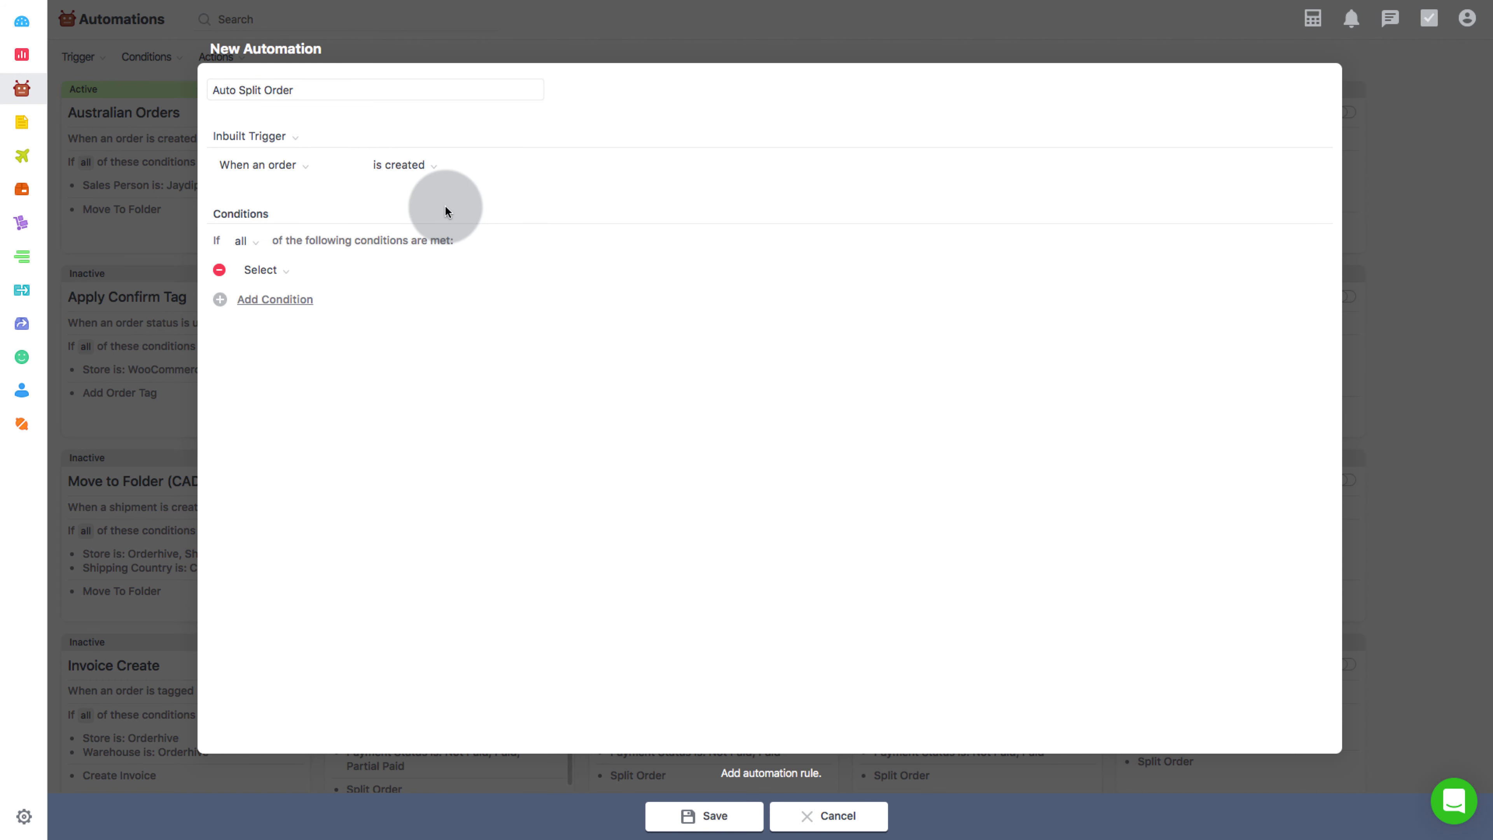
mouse_move(299, 276)
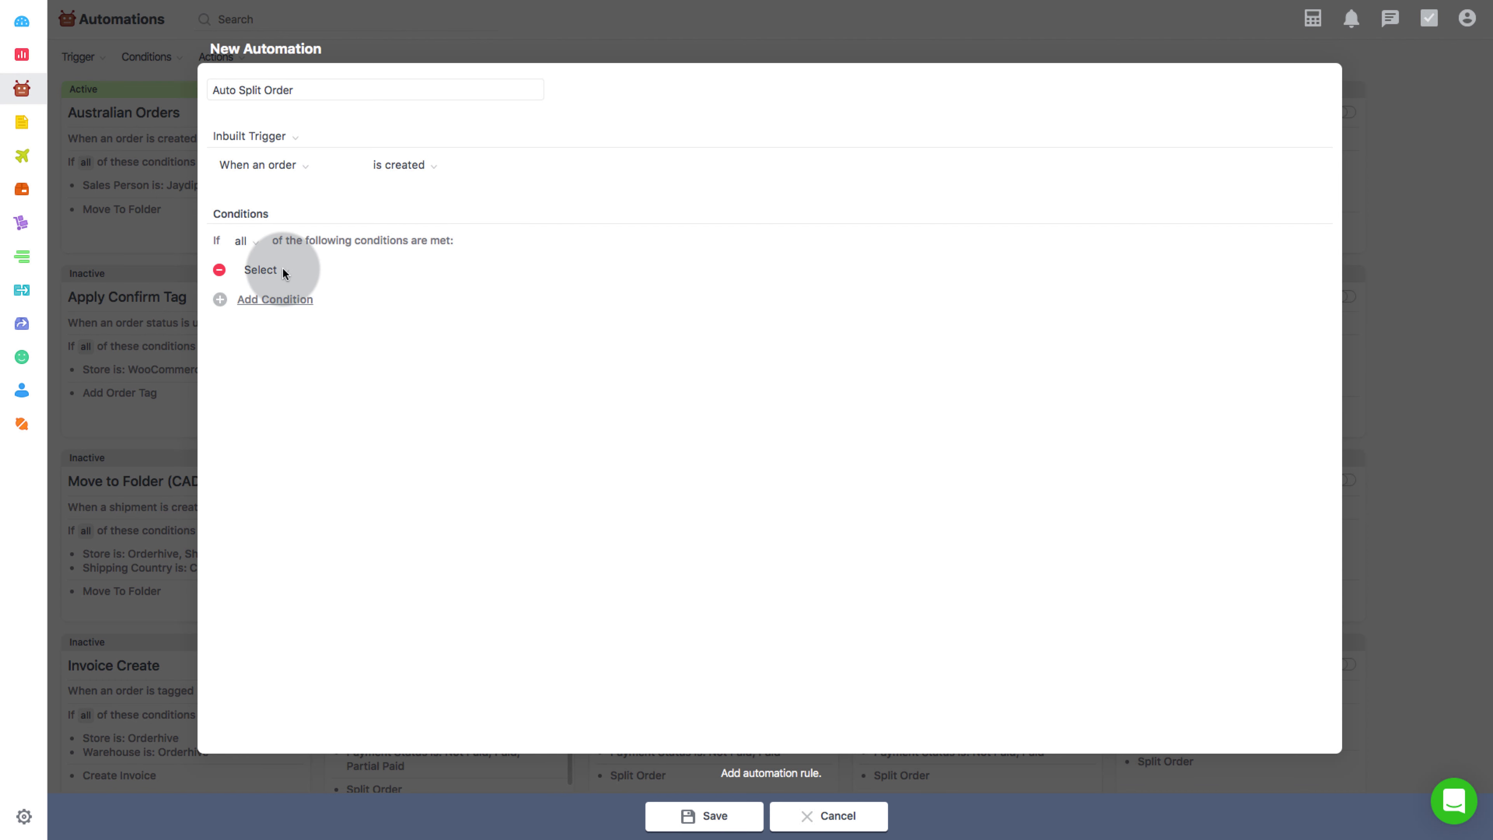
Require Item Stock out of stock in all warehouses and add a Store condition for Shopify Store
type("item")
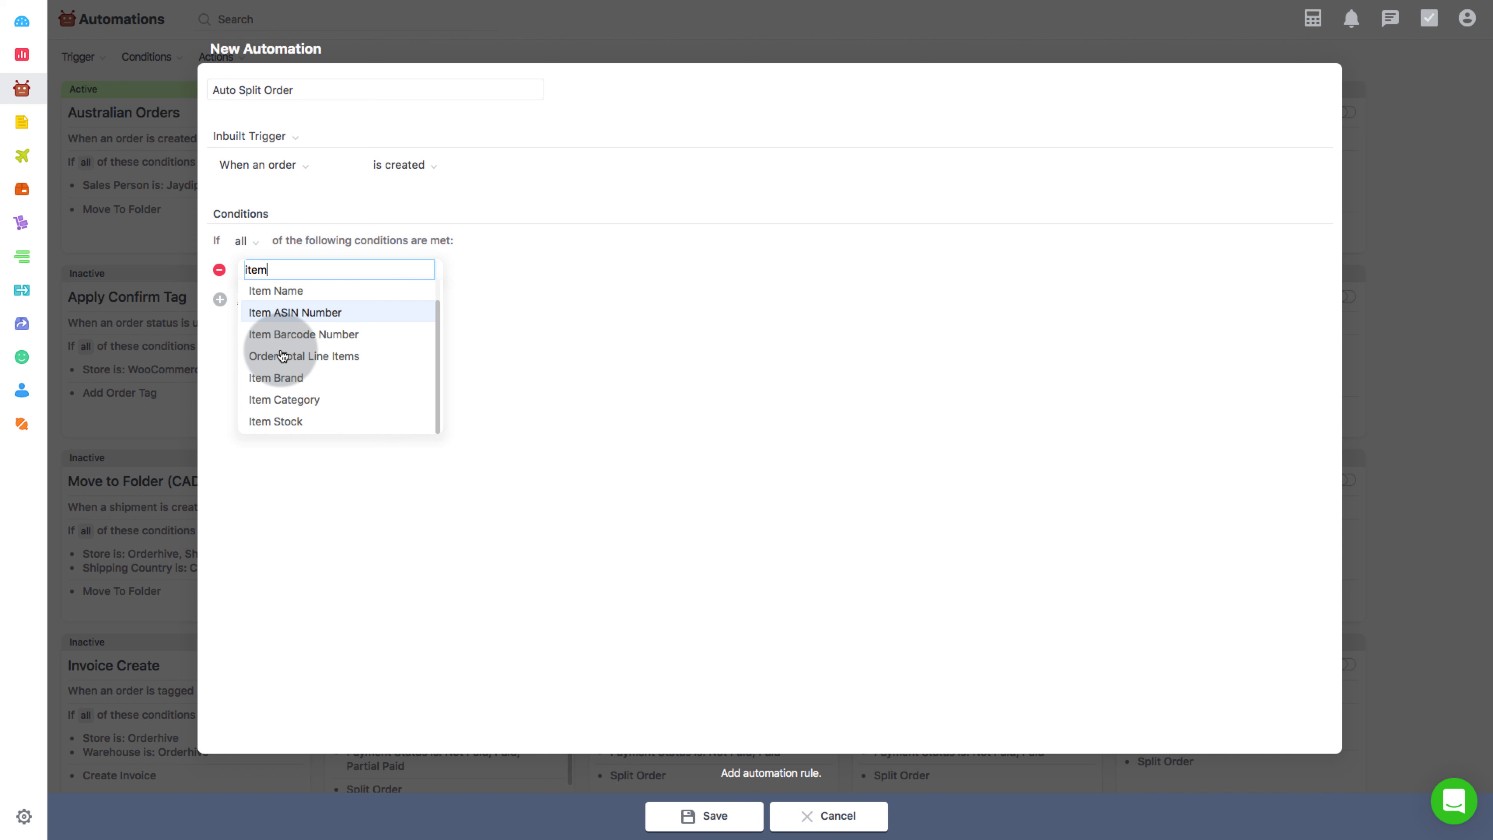
left_click(274, 420)
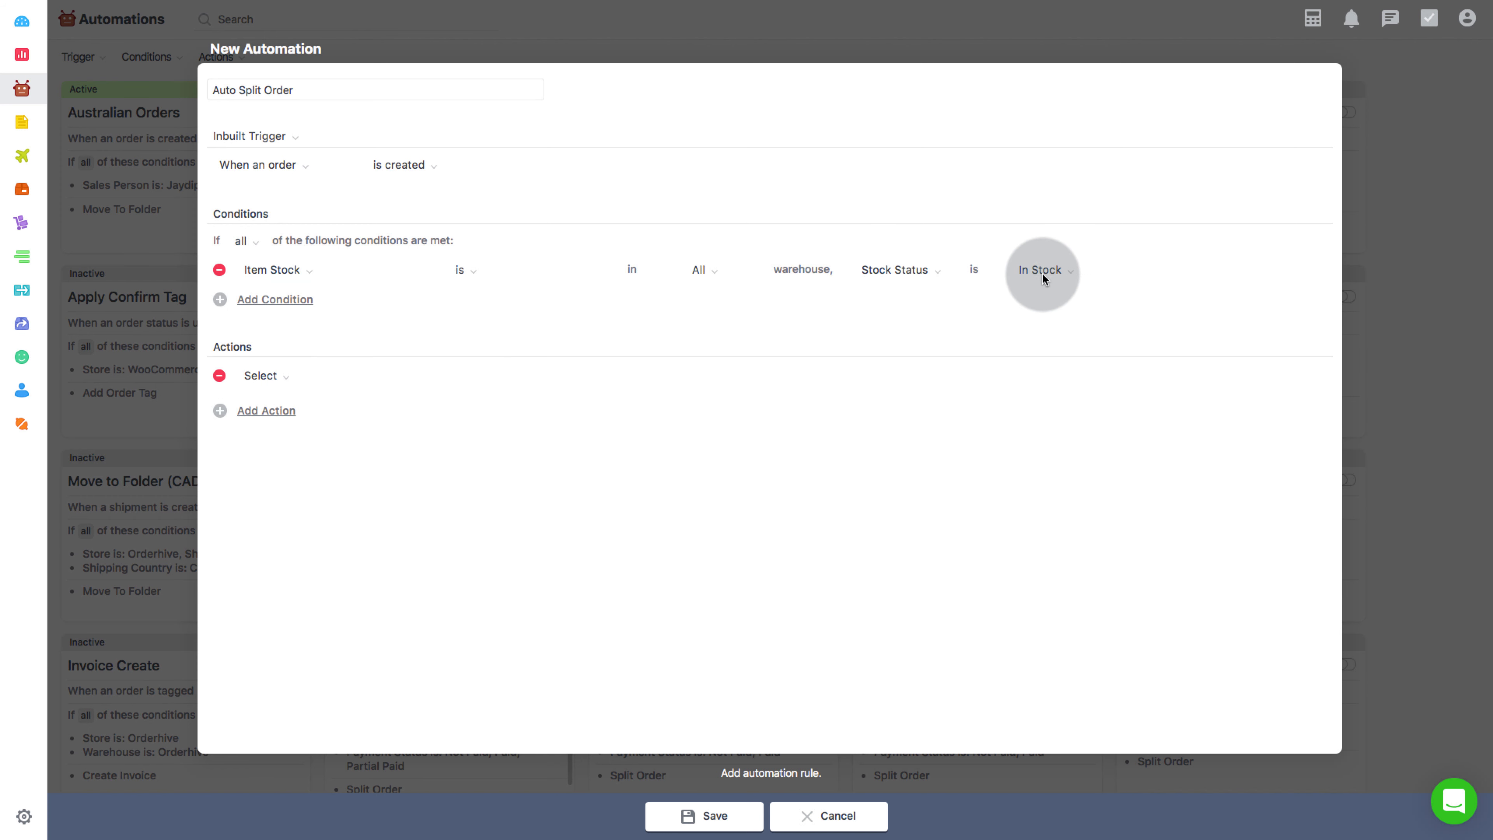
left_click(1041, 269)
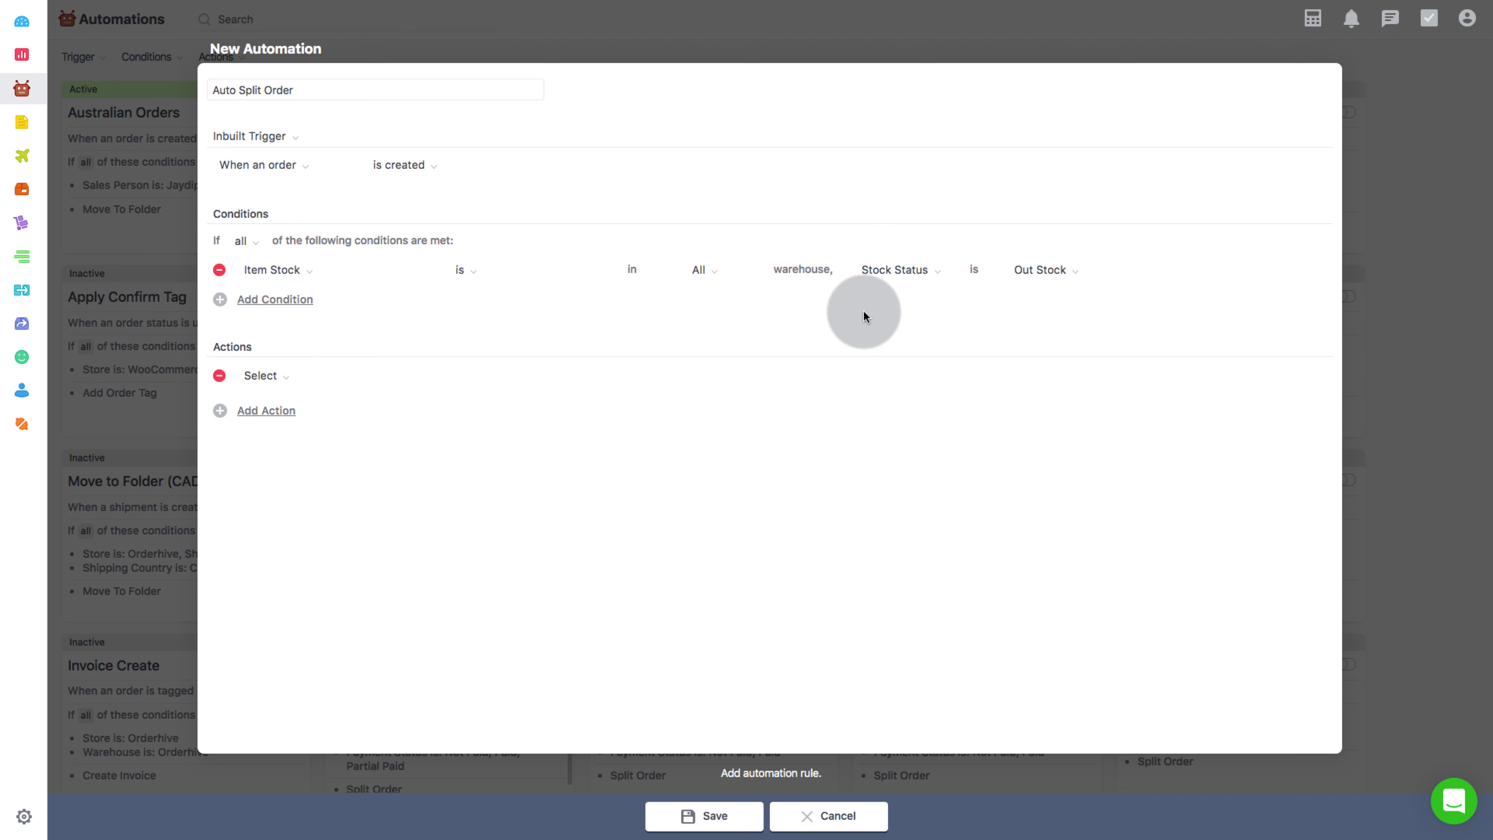
left_click(276, 299)
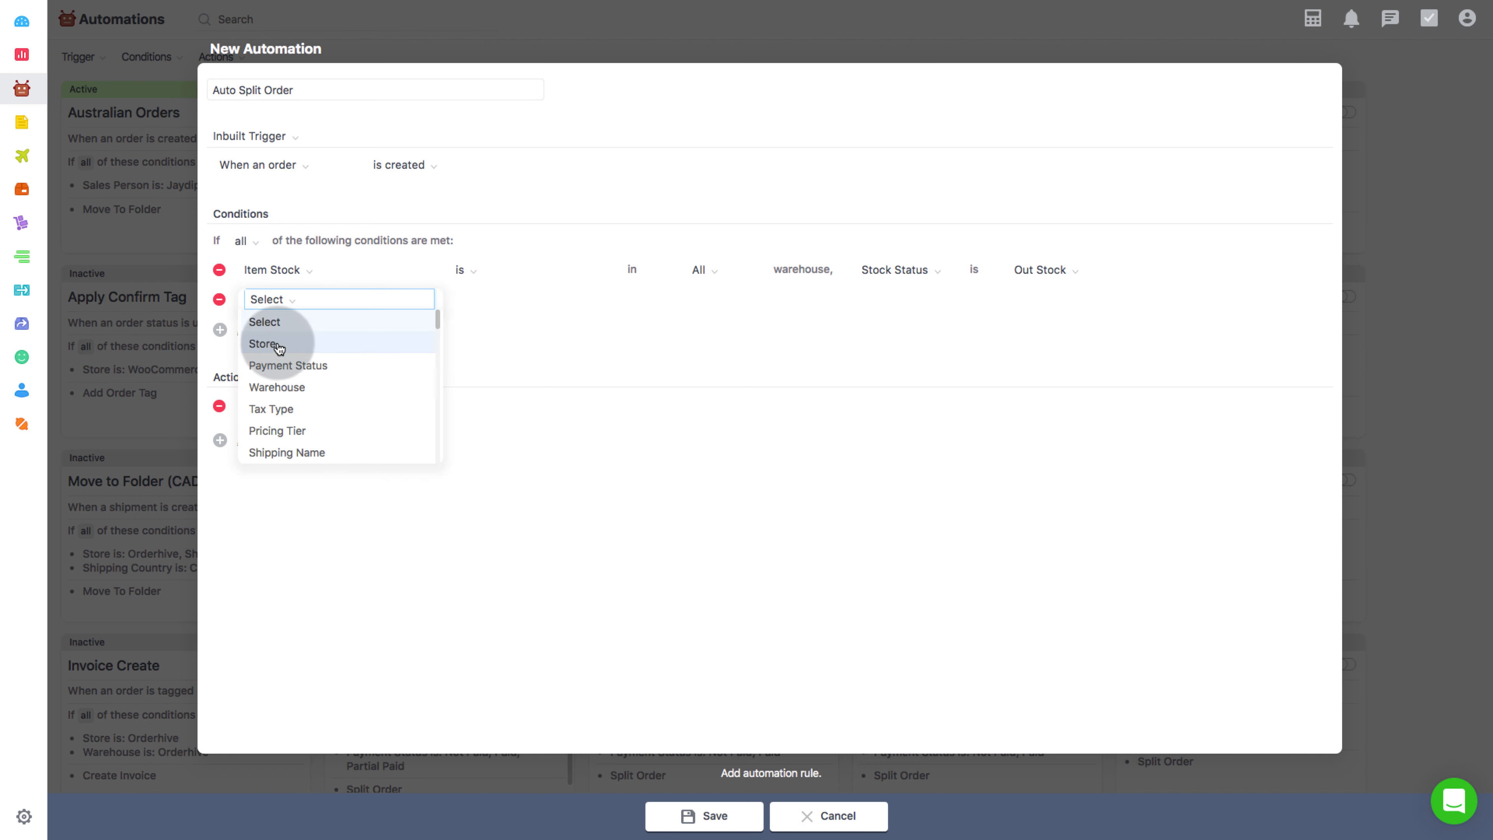
left_click(263, 344)
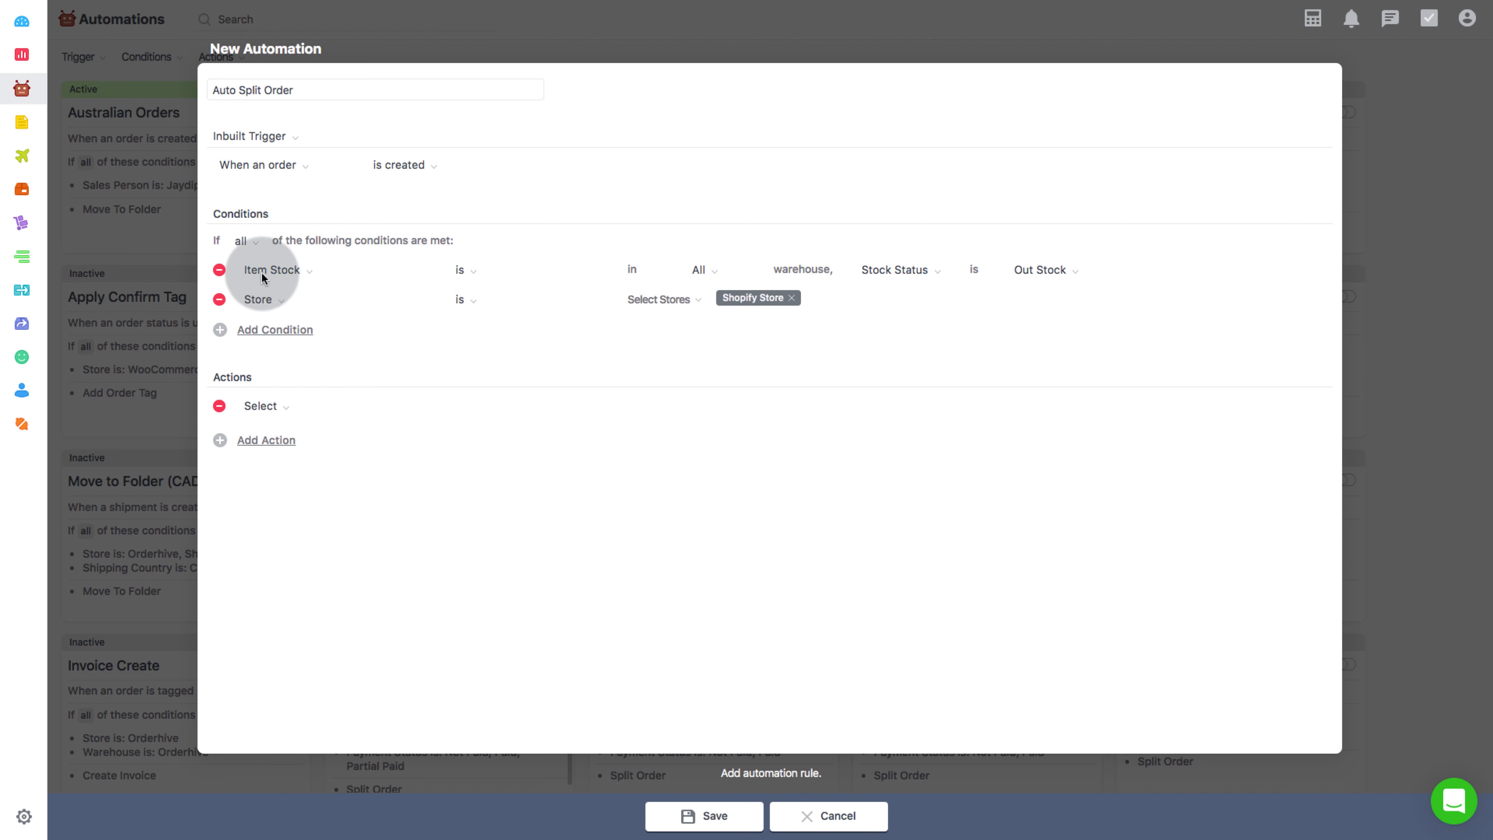
mouse_move(716, 270)
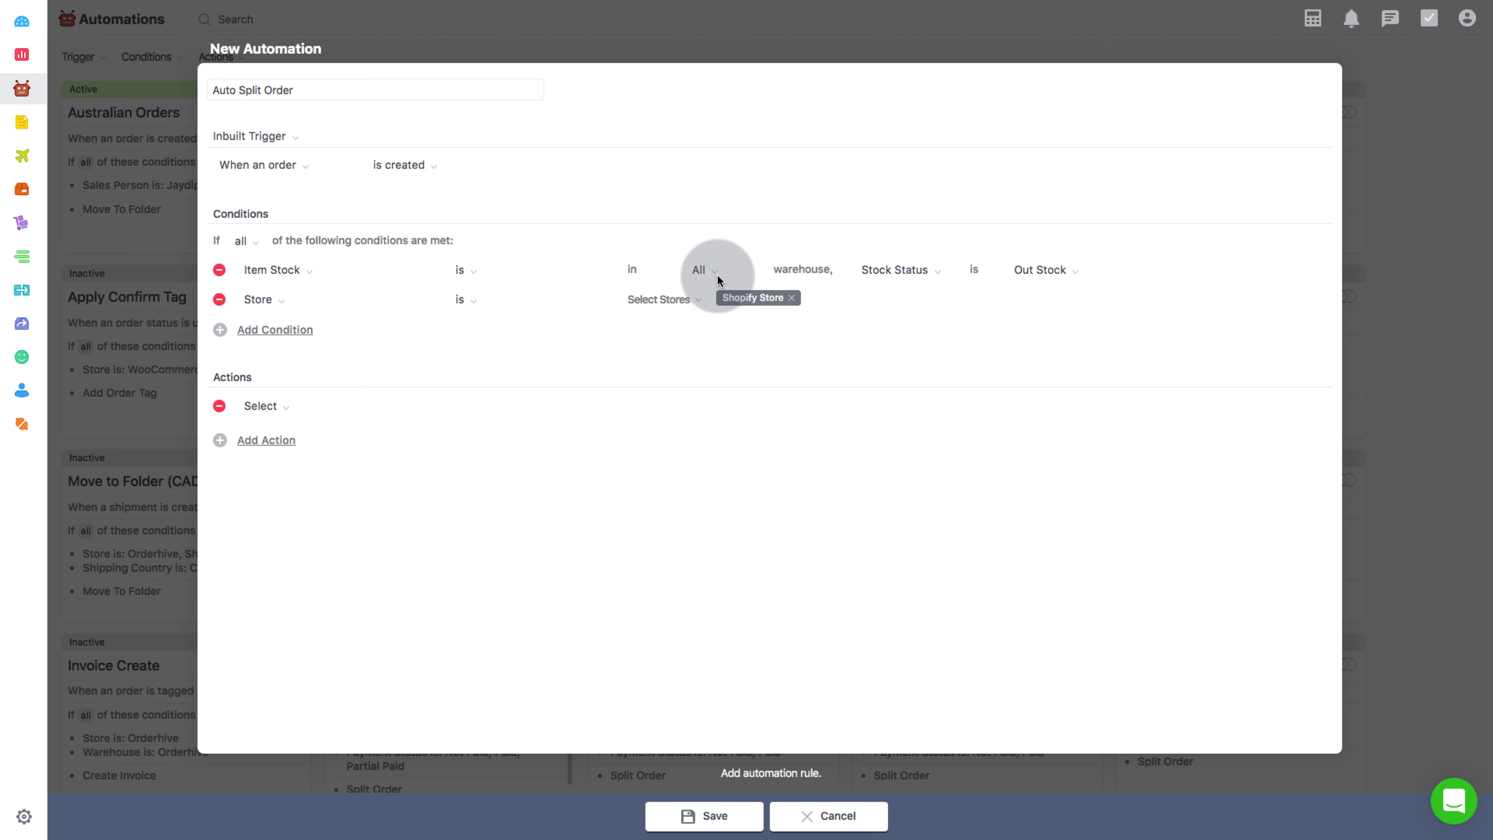
mouse_move(1060, 279)
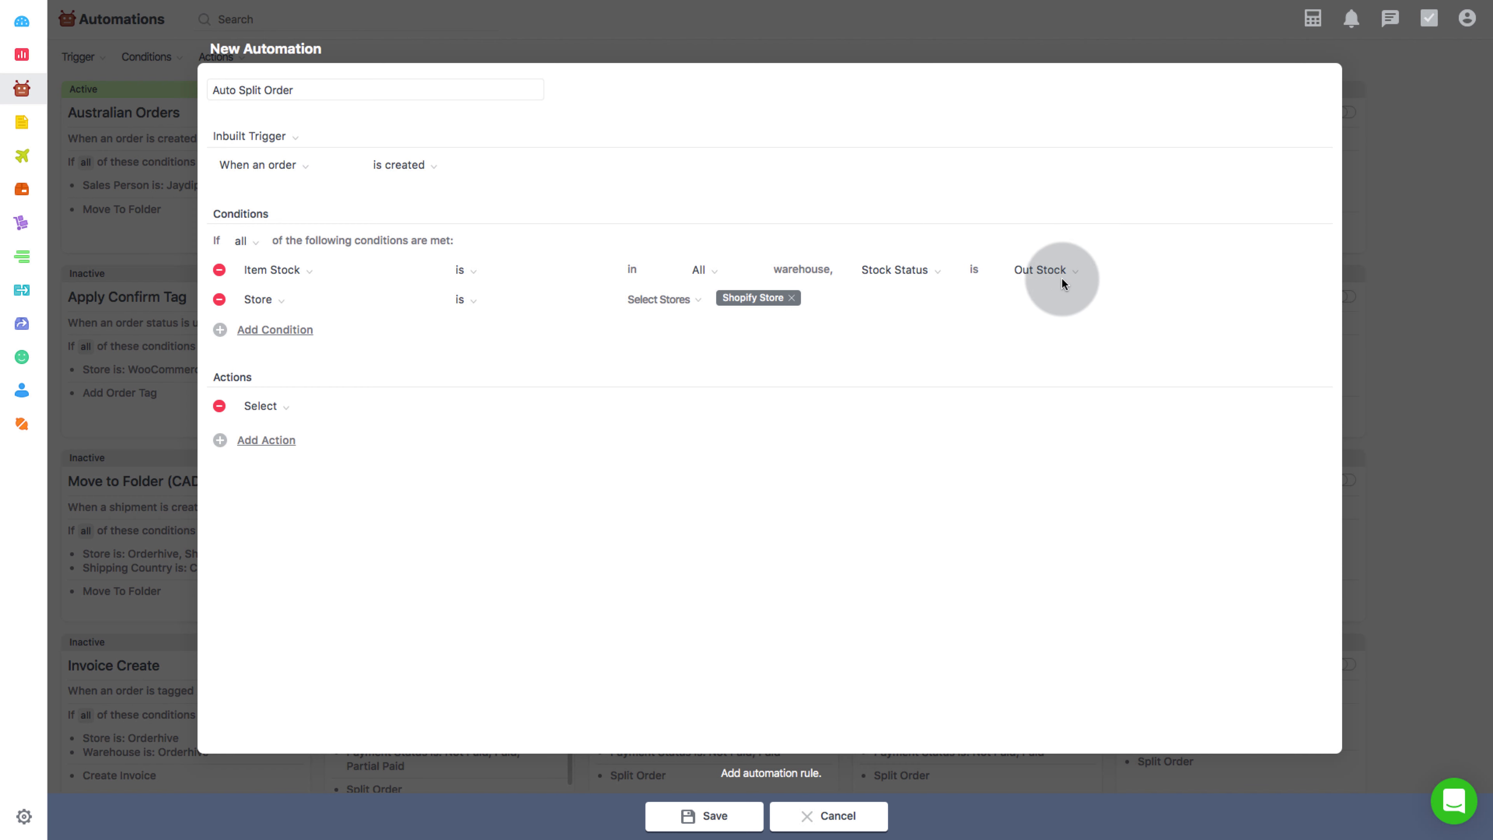
mouse_move(679, 446)
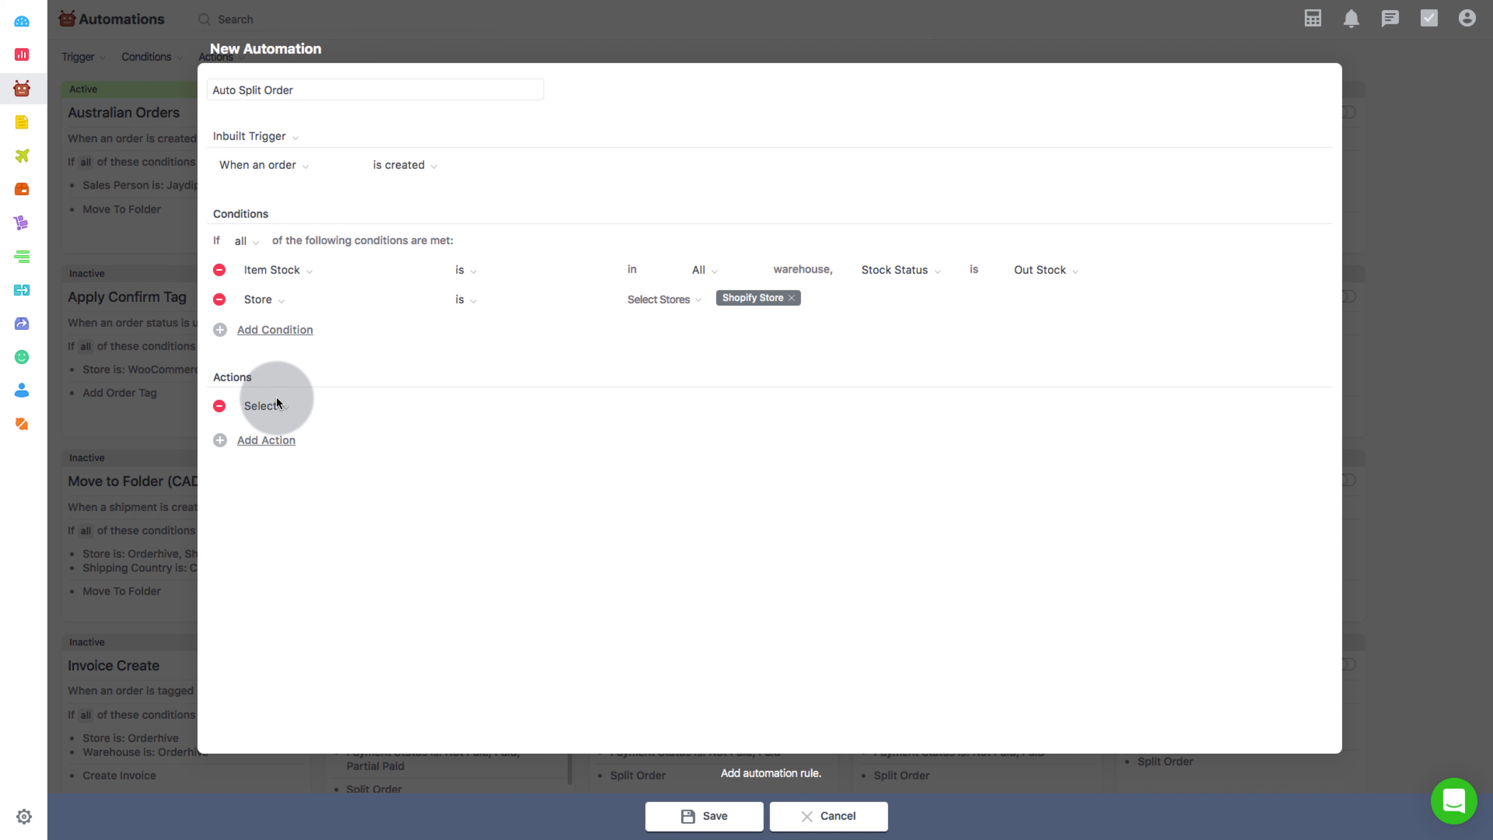
Add a Split Order action set to By SKU and save the automation
type("spl")
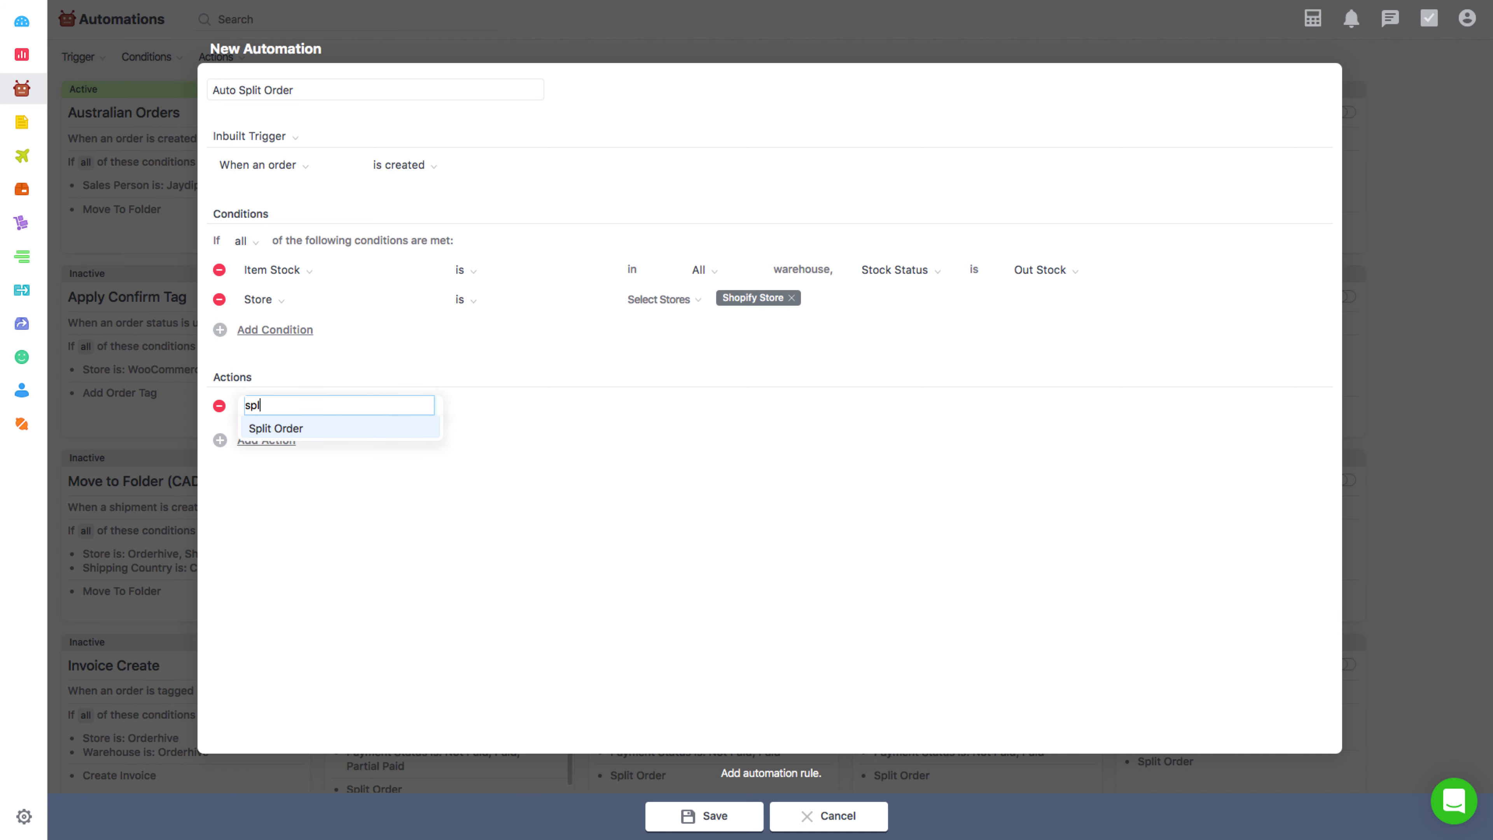
left_click(276, 428)
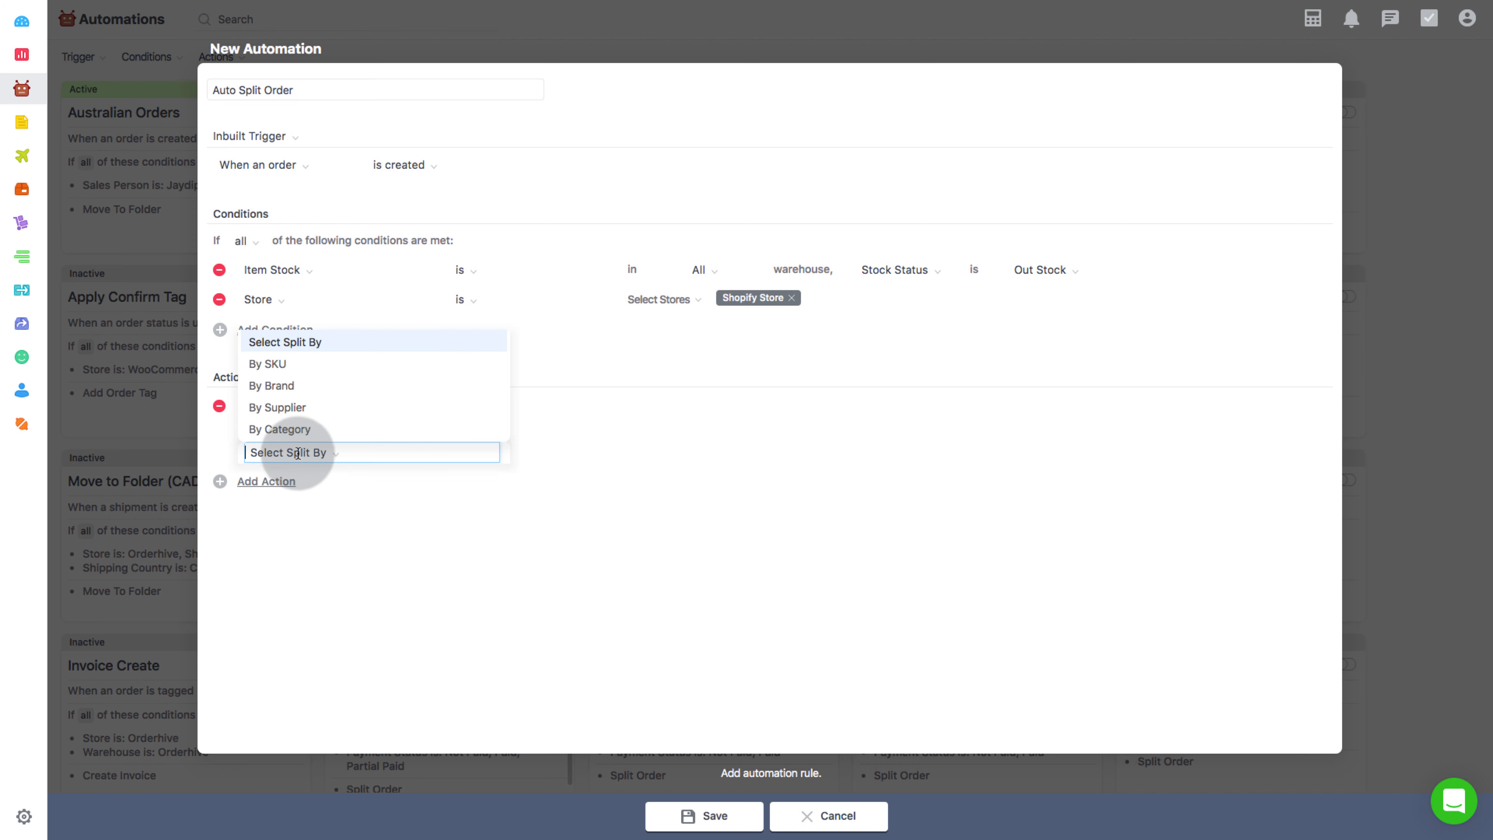
left_click(267, 364)
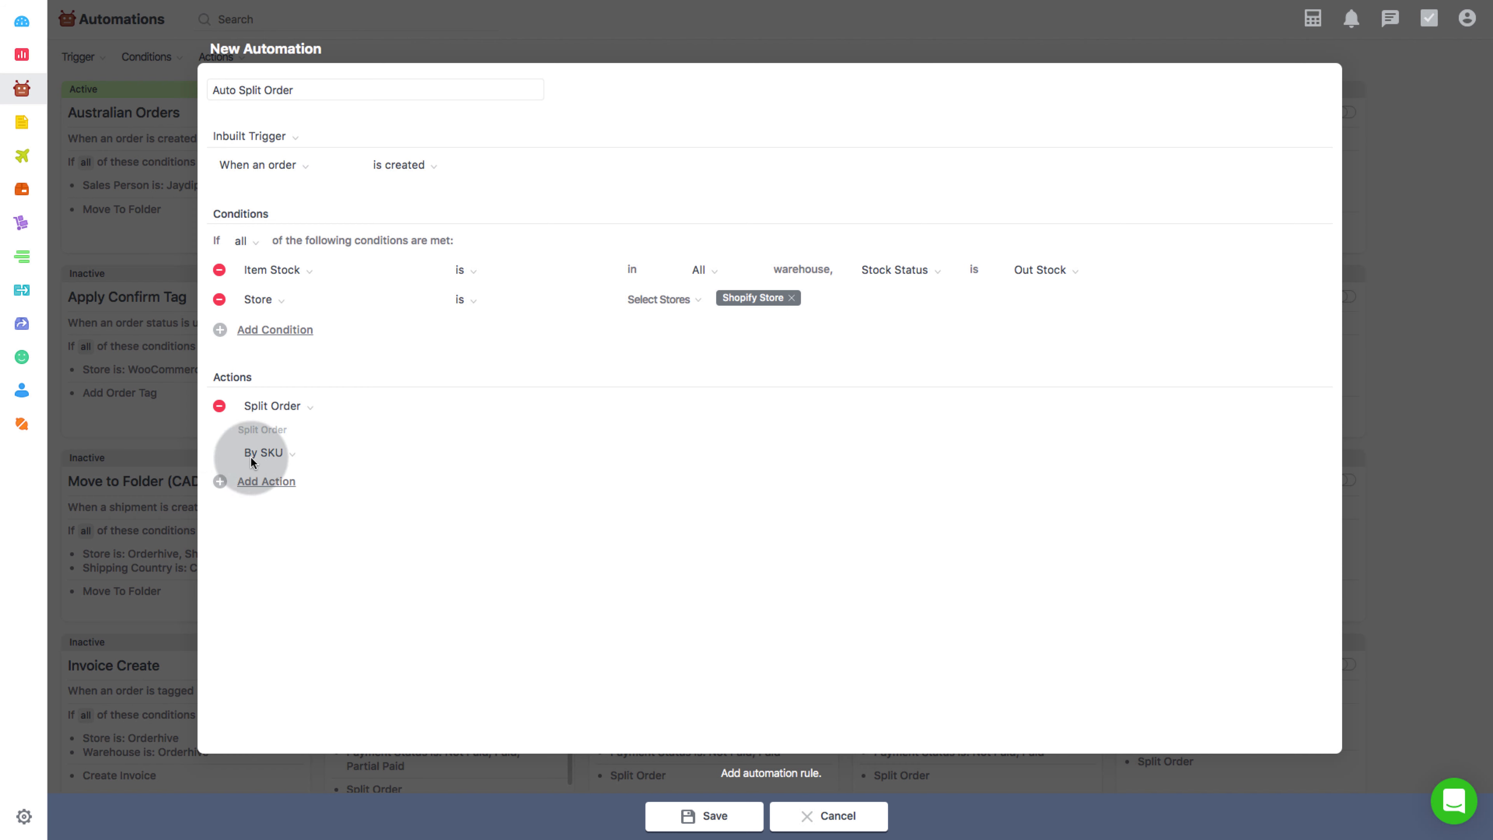
mouse_move(508, 552)
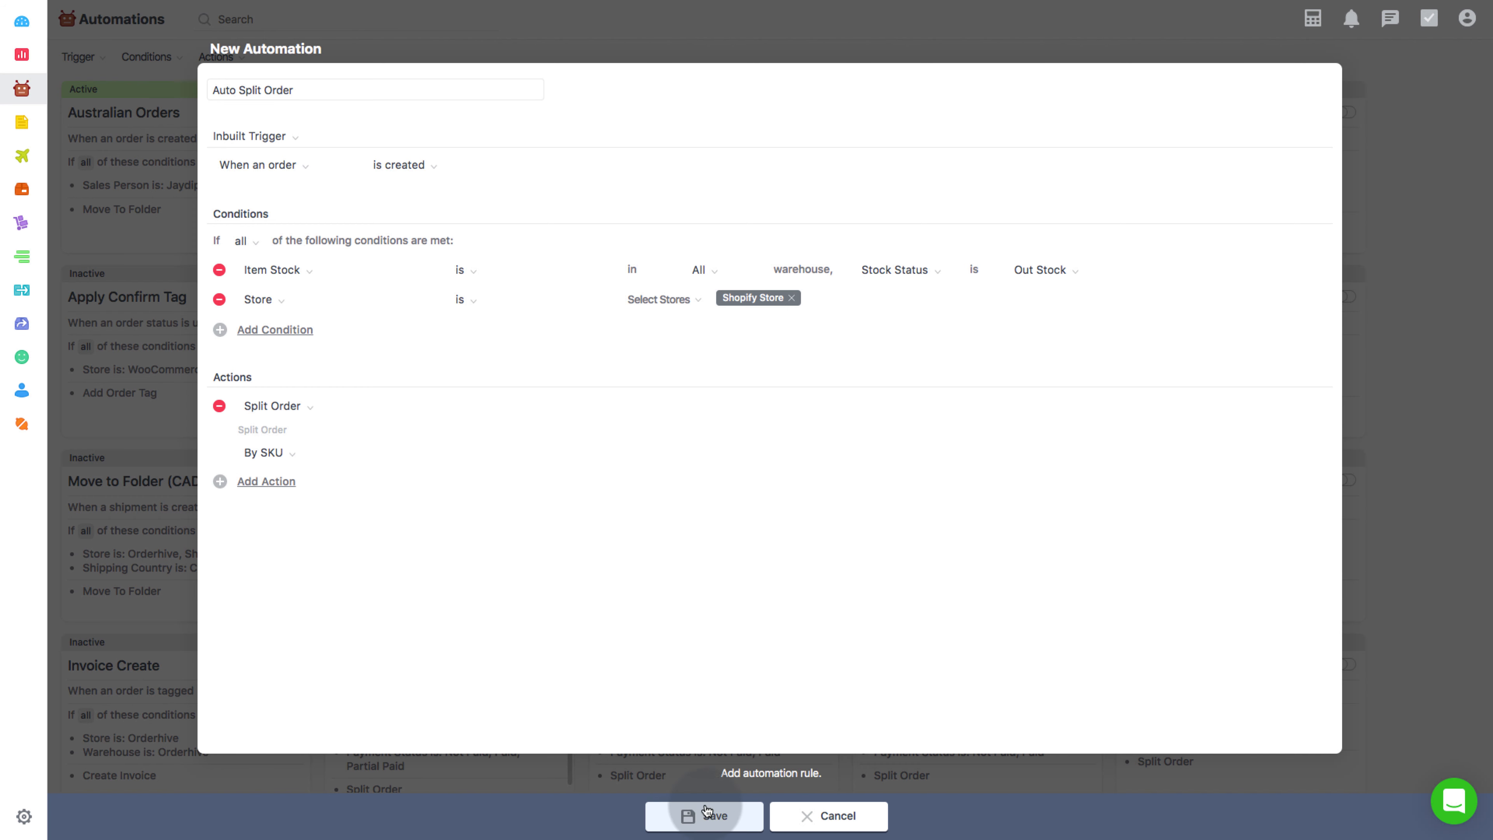
left_click(704, 816)
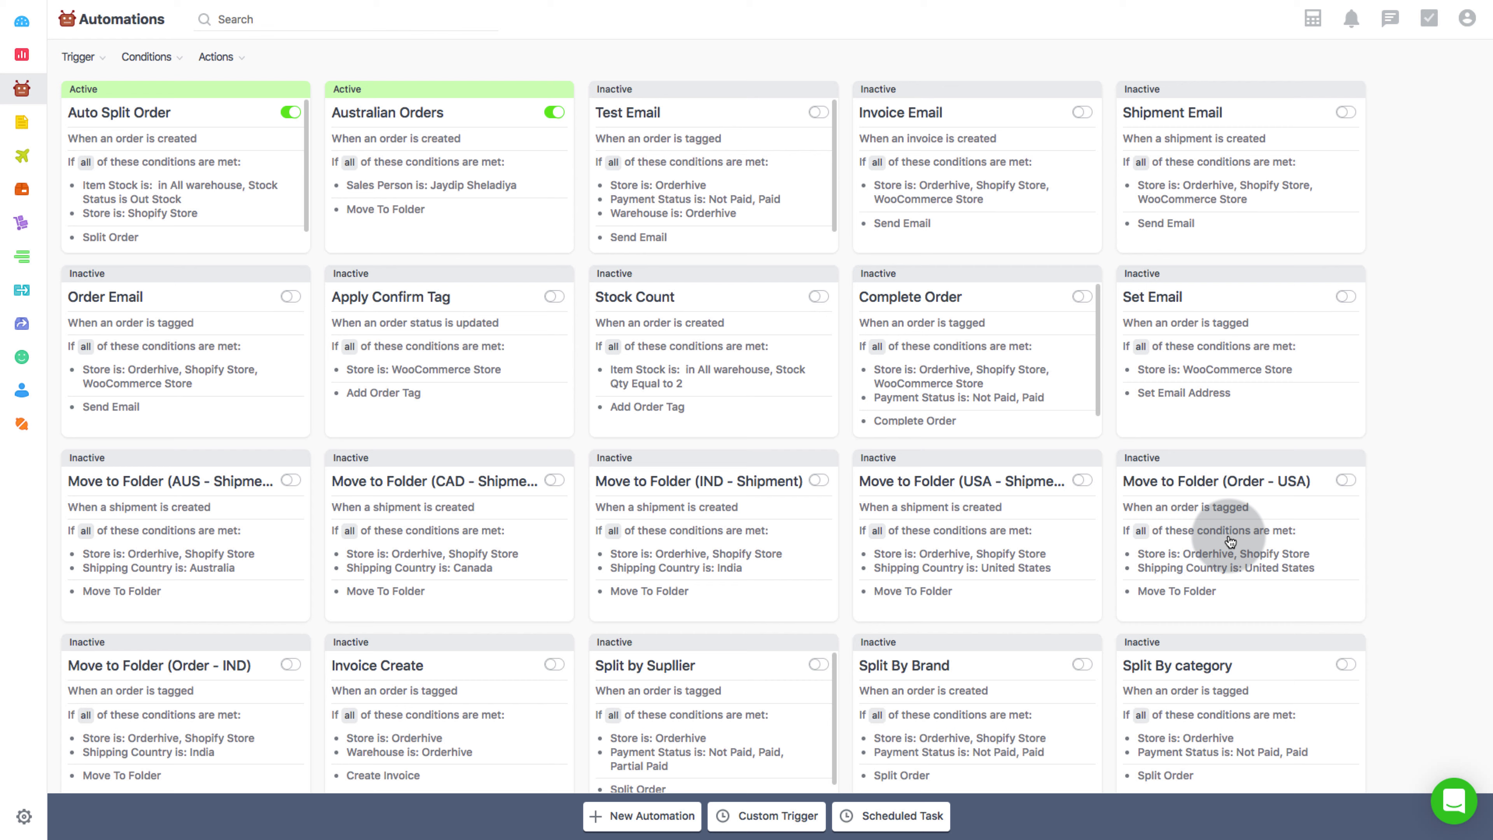
mouse_move(1444, 587)
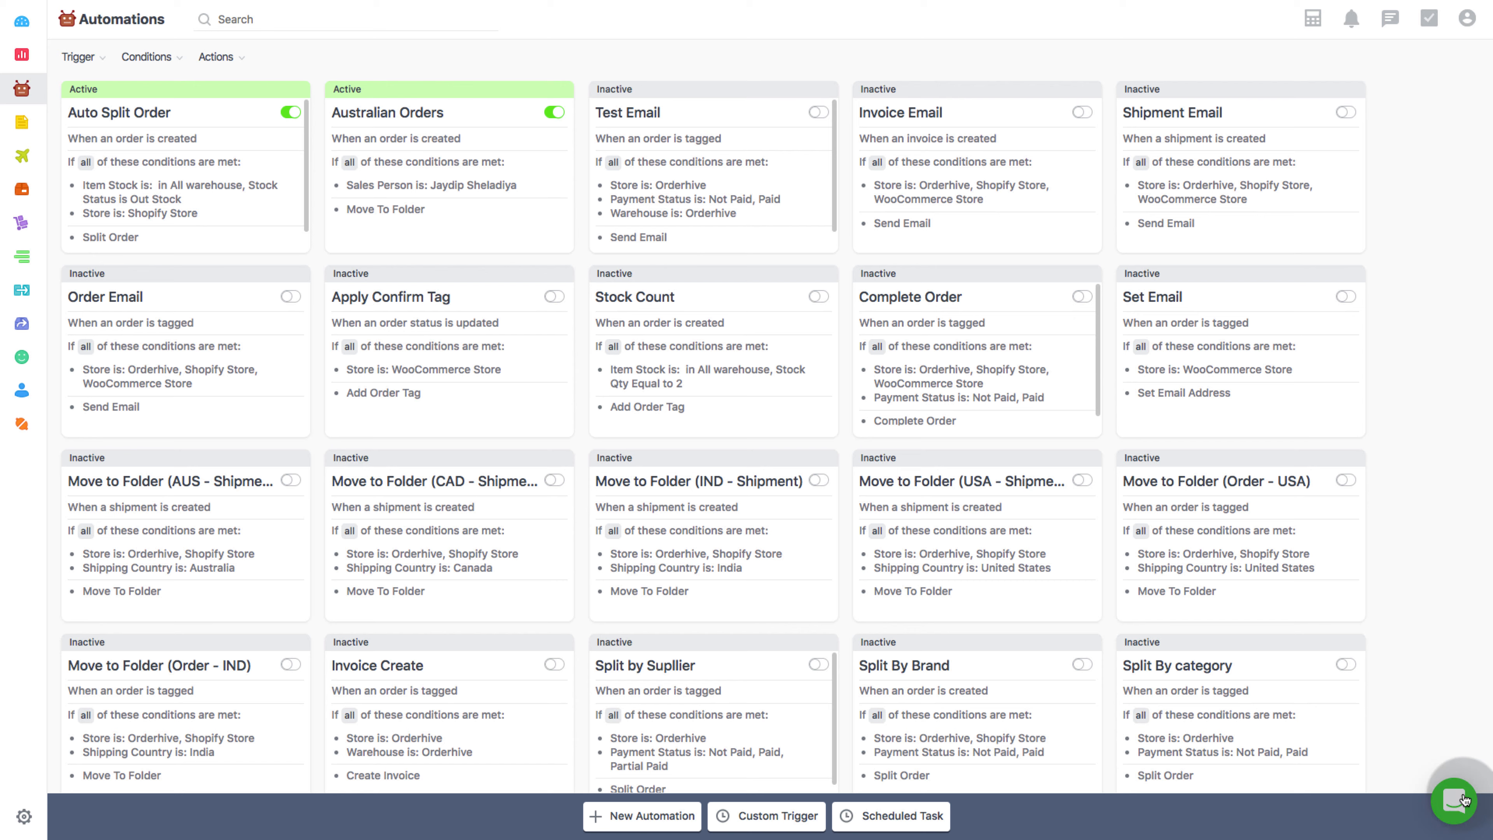
Open the Intercom support chat bubble in the bottom-right corner
left_click(1460, 800)
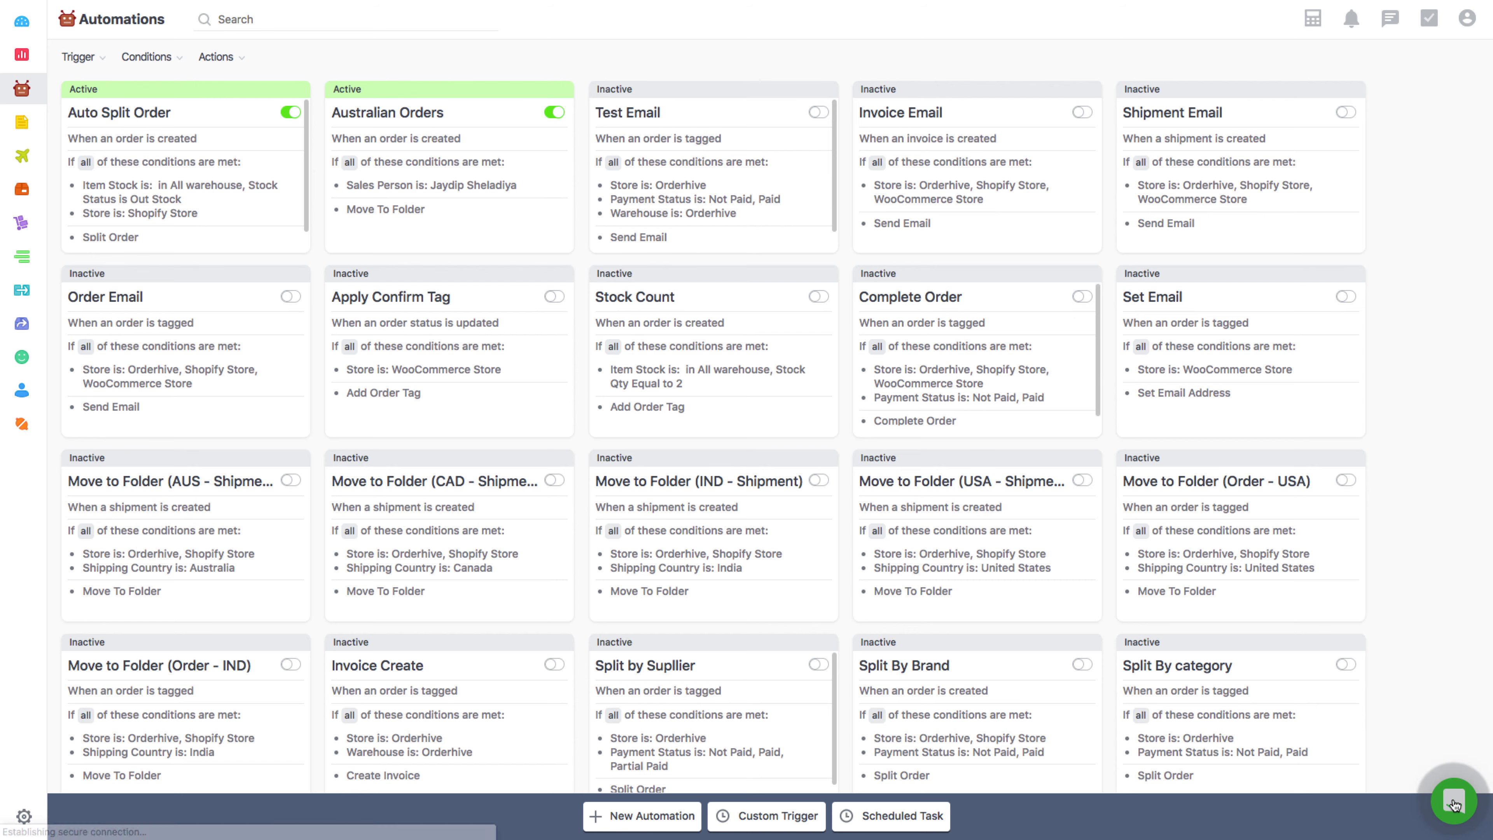
left_click(1454, 801)
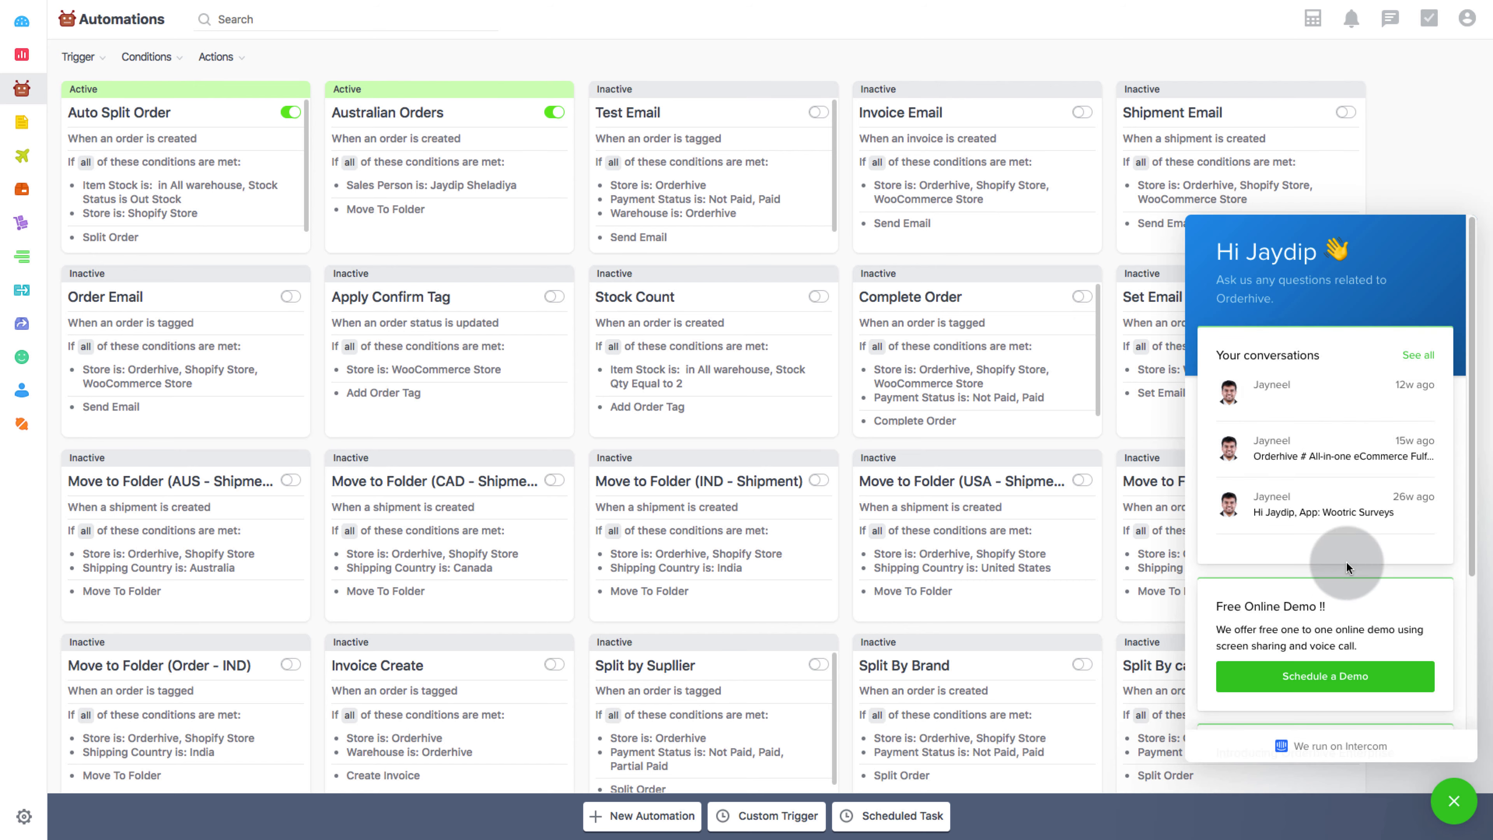